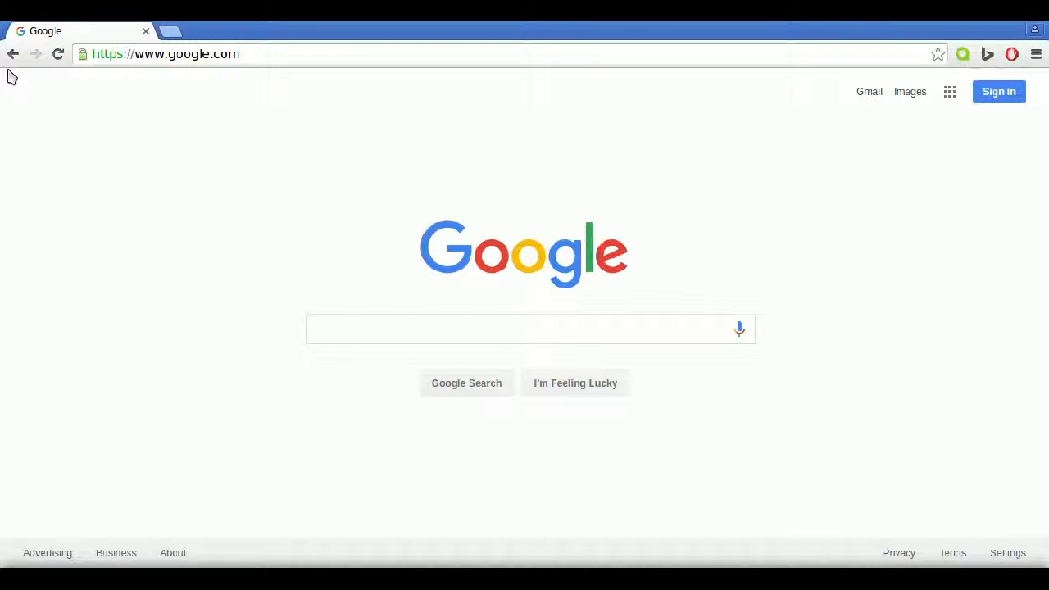
mouse_move(13, 54)
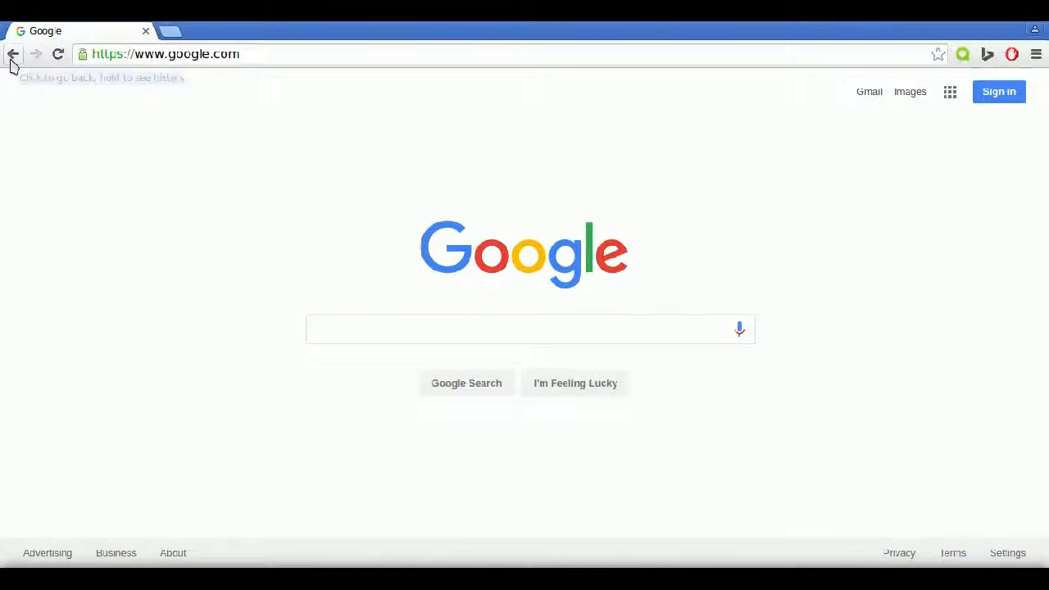
Use Chrome's Back arrow to leave google.com and return to the New Tab page.
left_click(13, 54)
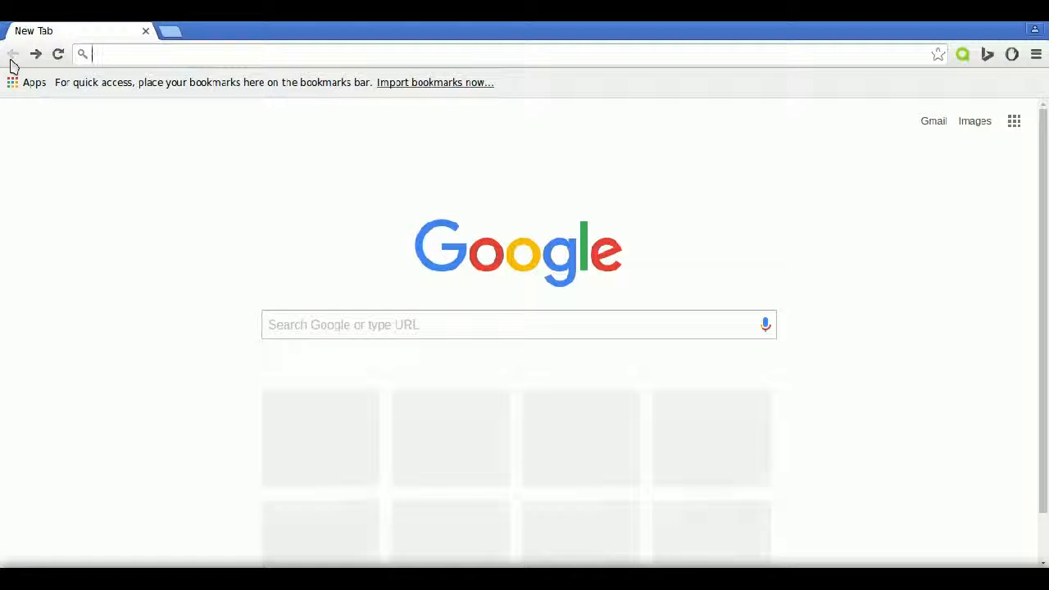